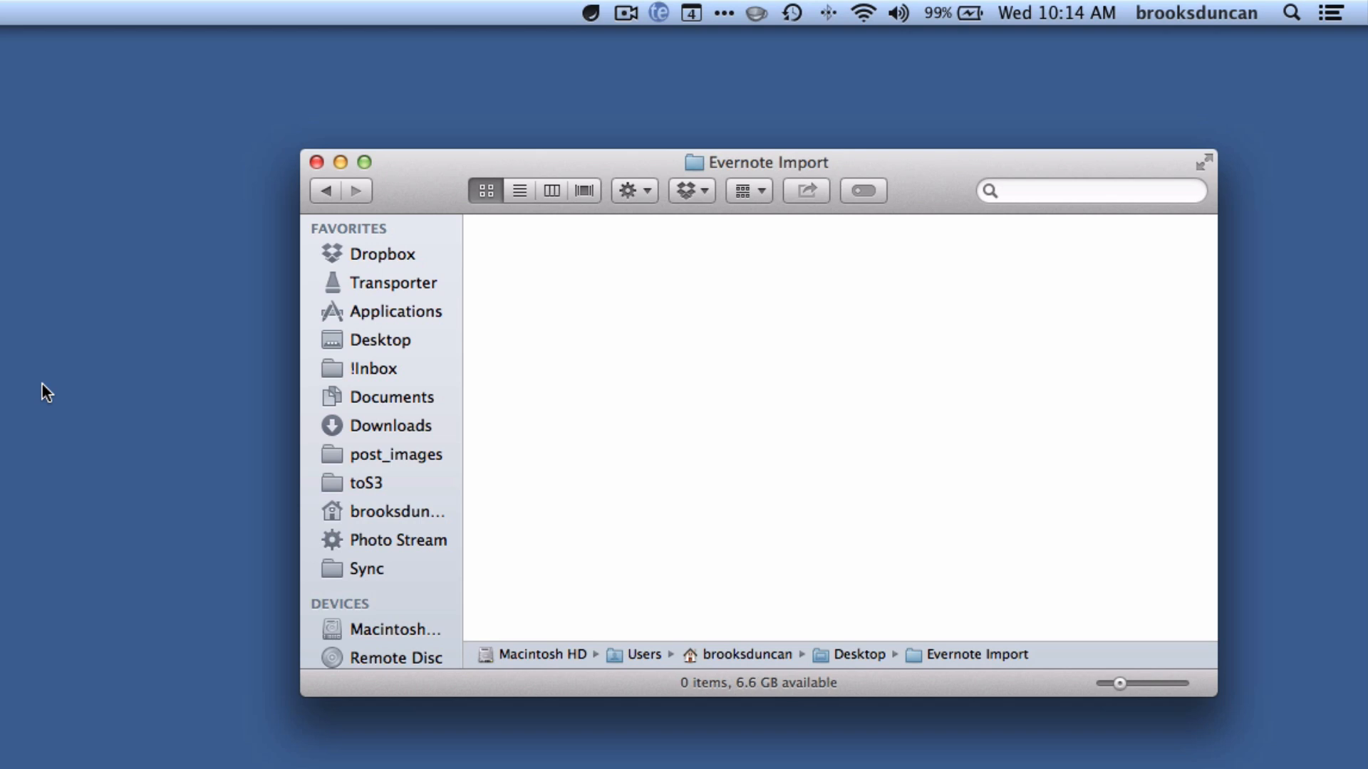
mouse_move(1141, 128)
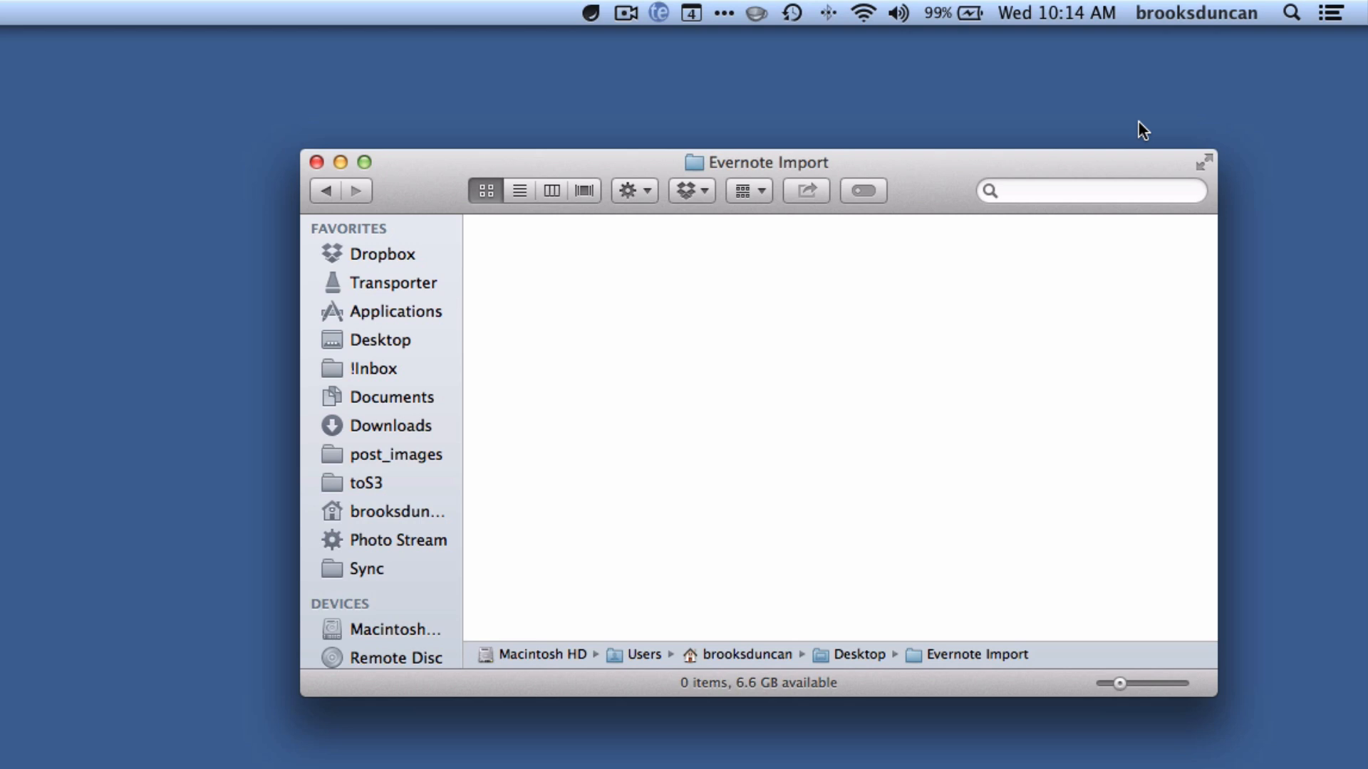
mouse_move(1295, 15)
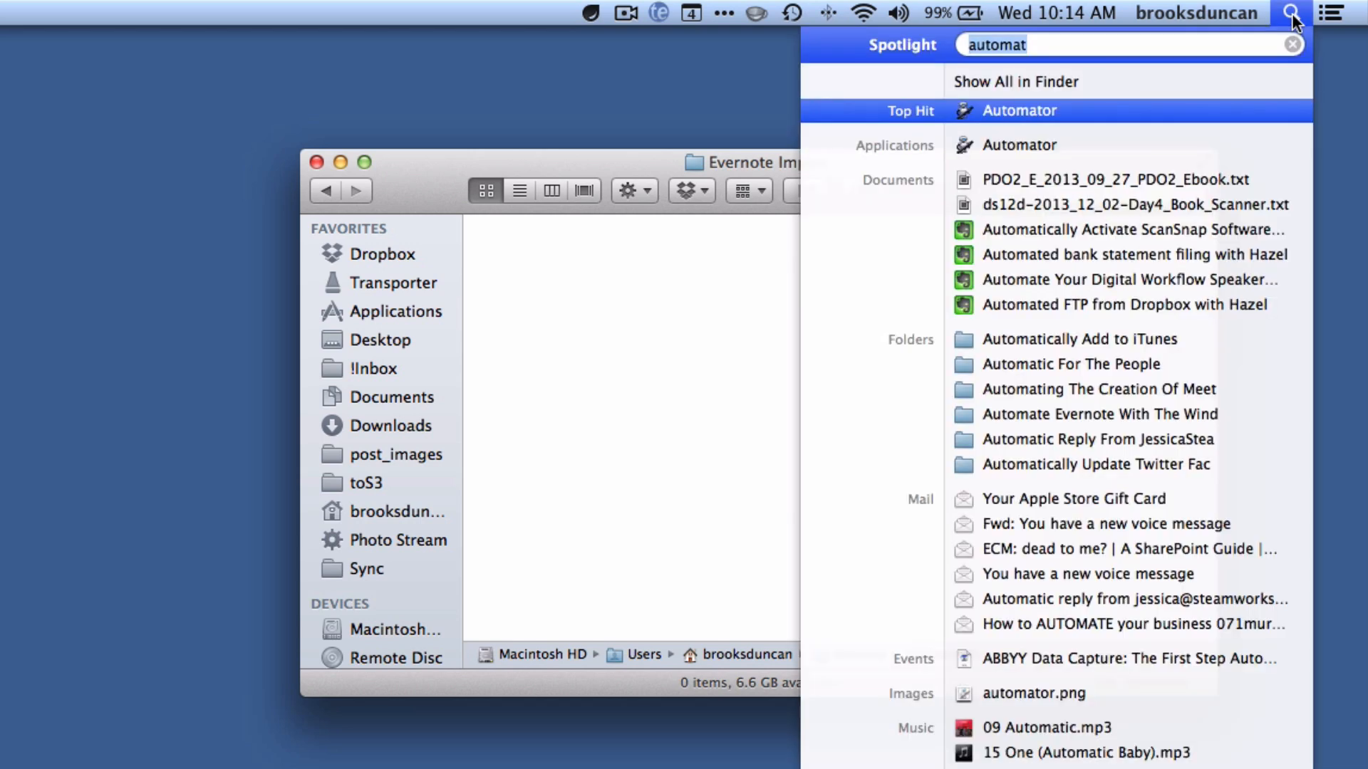
Launch Automator from Spotlight by searching 'aut'
key("BackSpace")
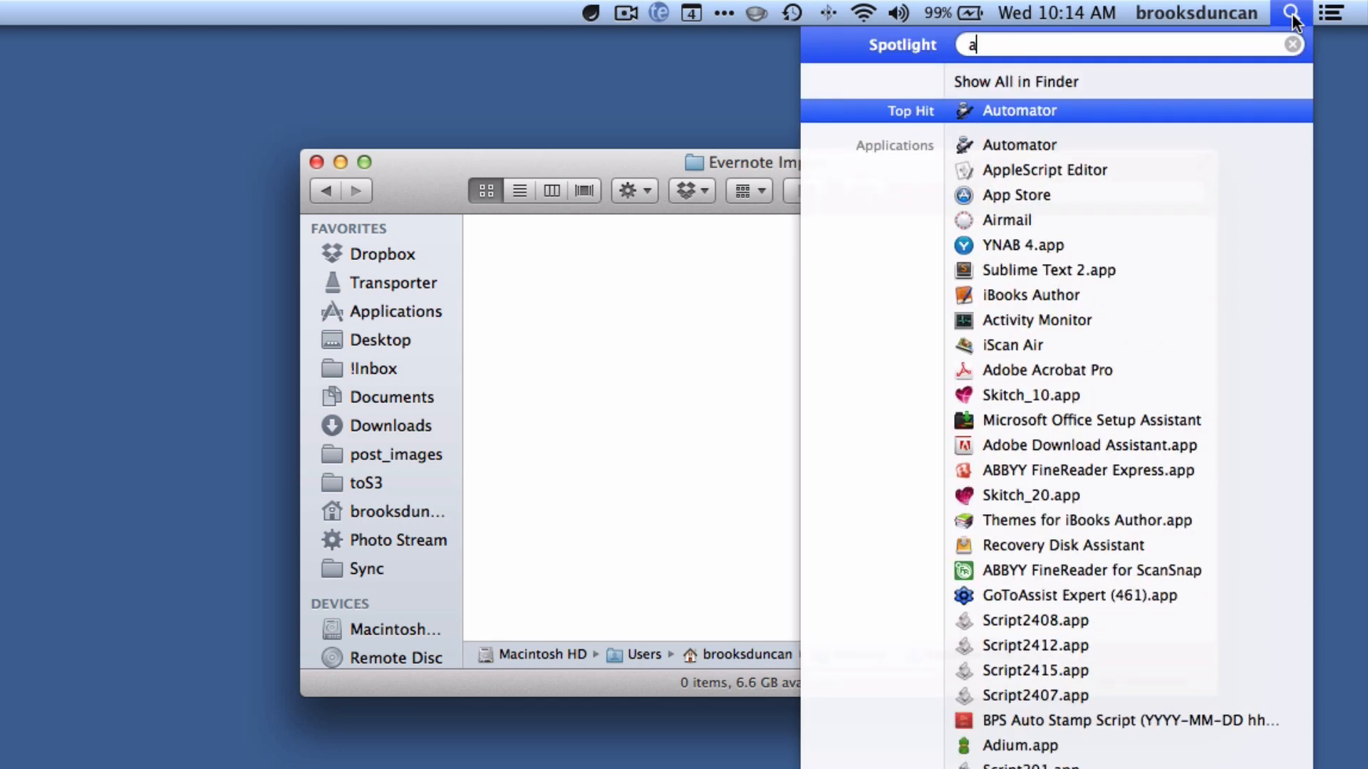
type("ut")
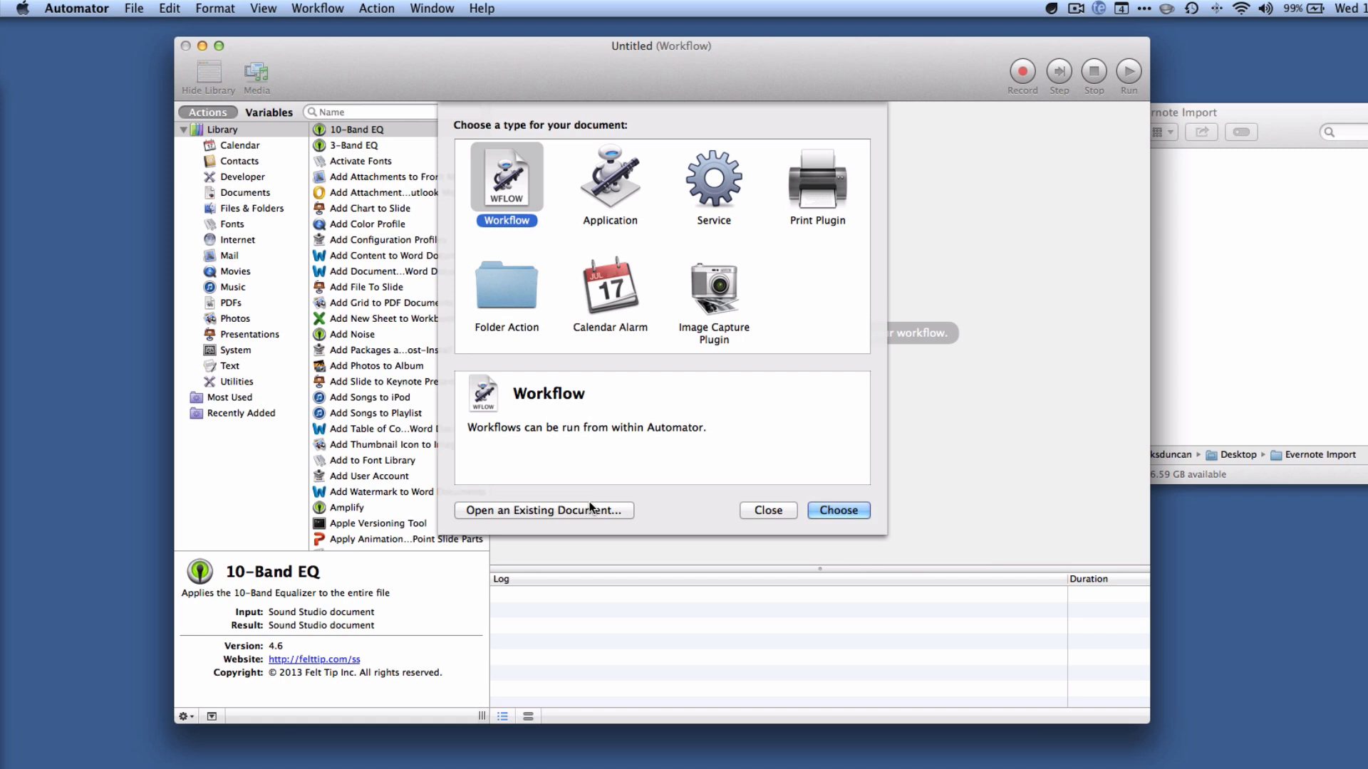
mouse_move(862, 218)
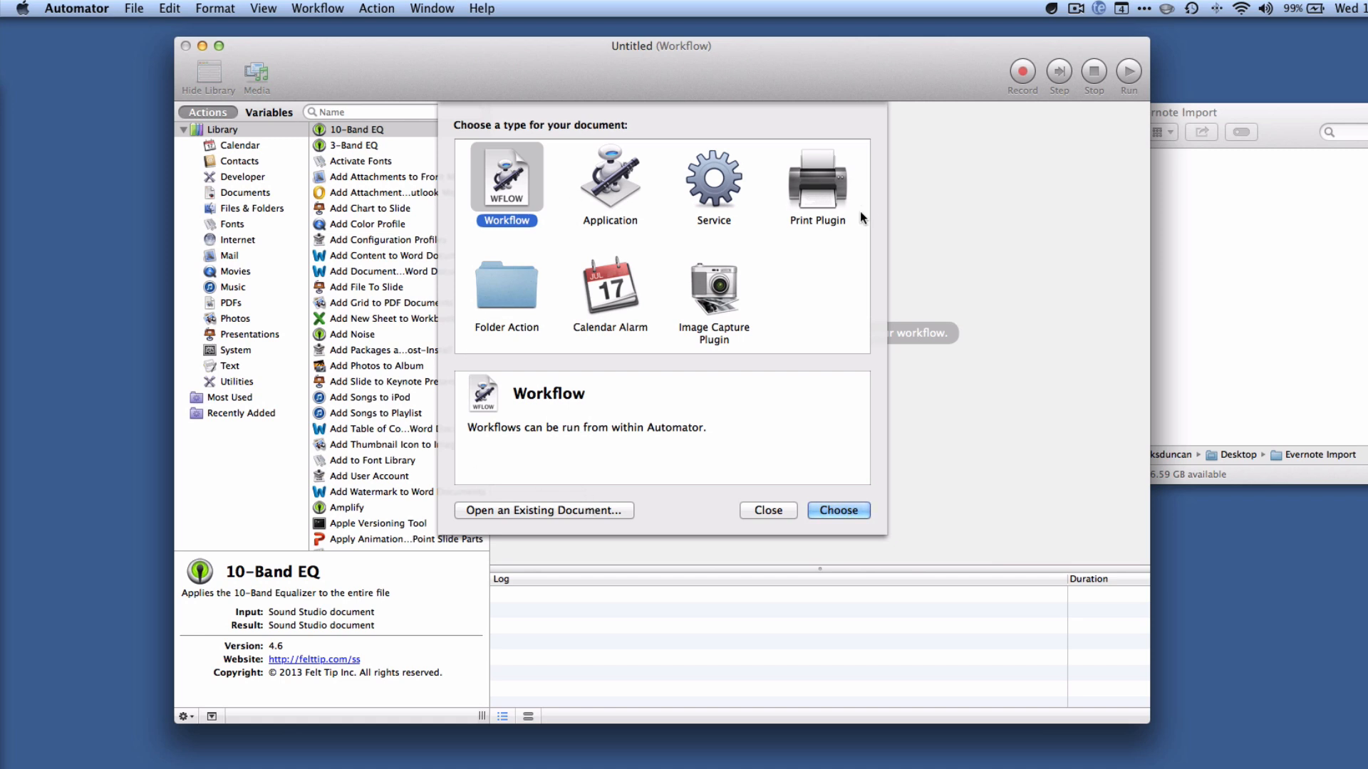
mouse_move(492, 328)
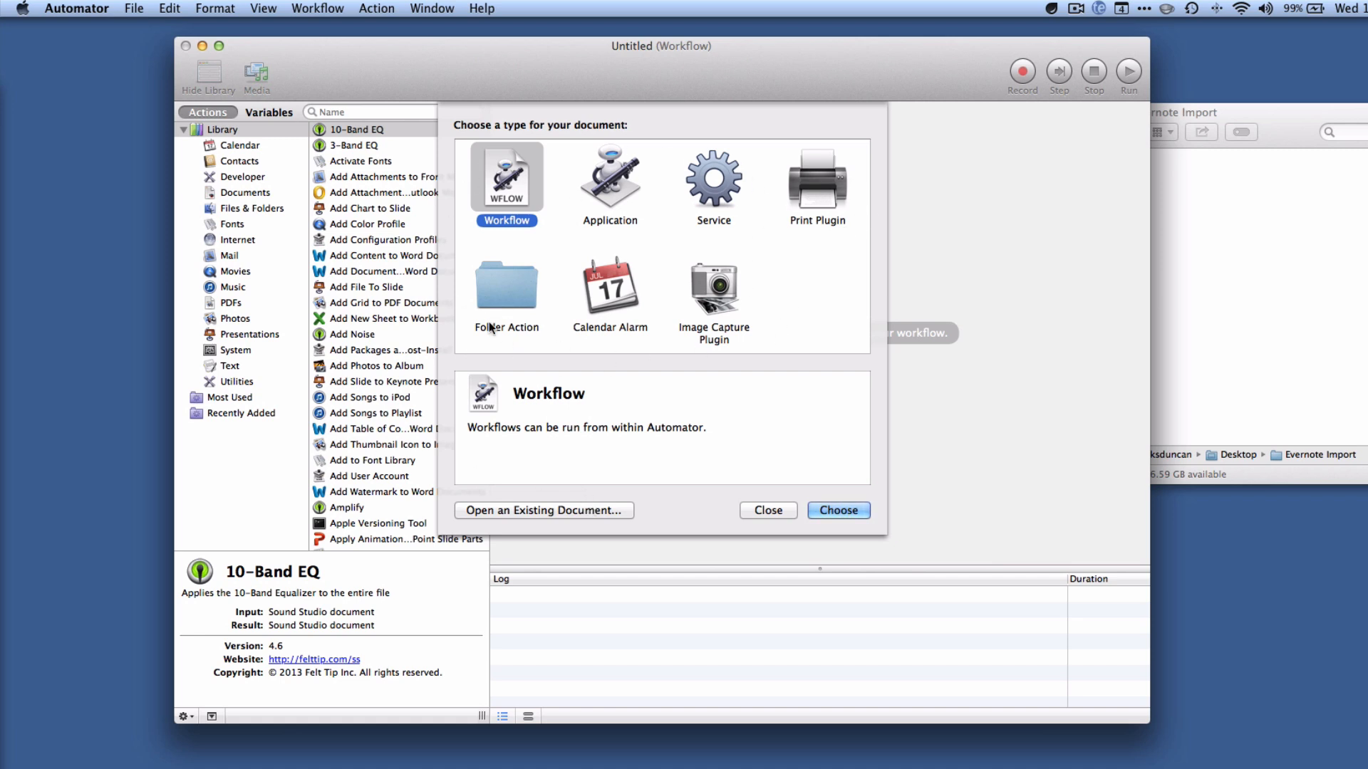
Create a new Folder Action document from the document type chooser
left_click(505, 287)
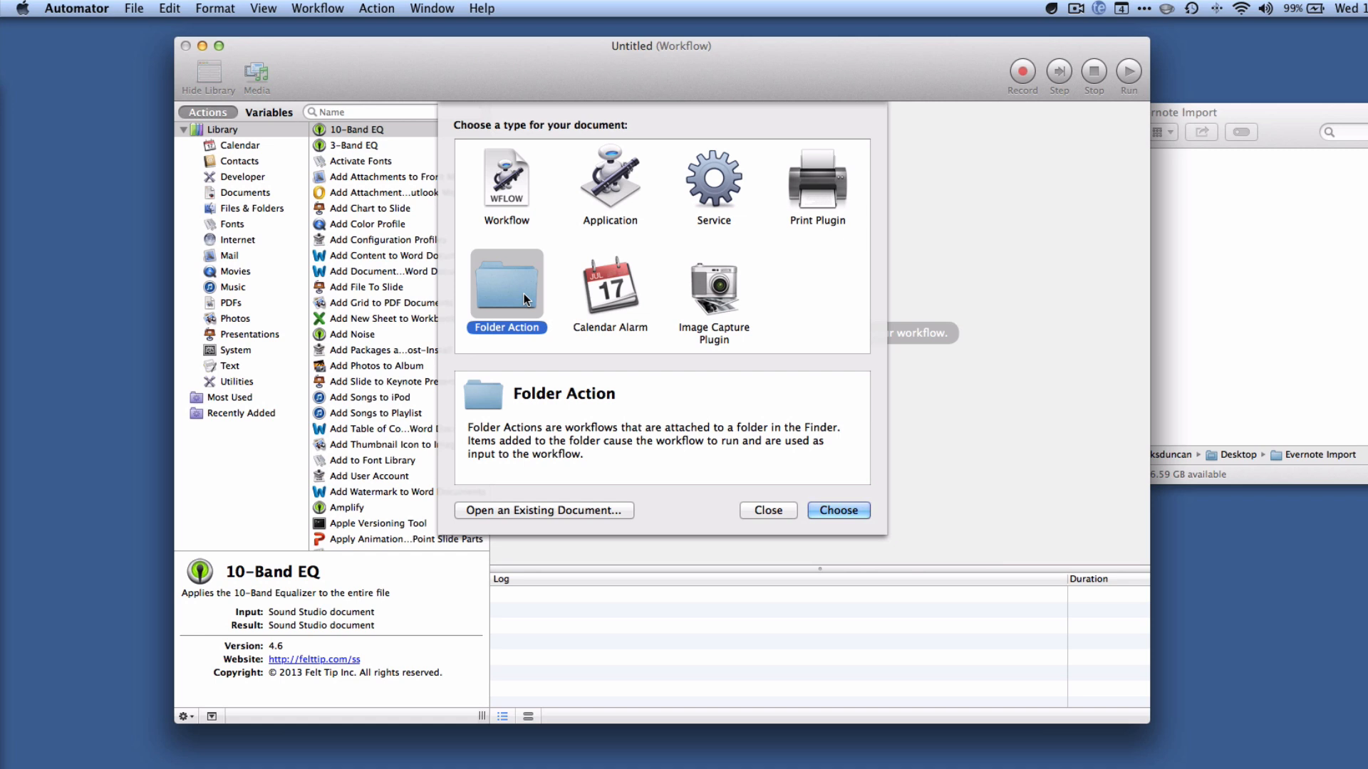
mouse_move(836, 510)
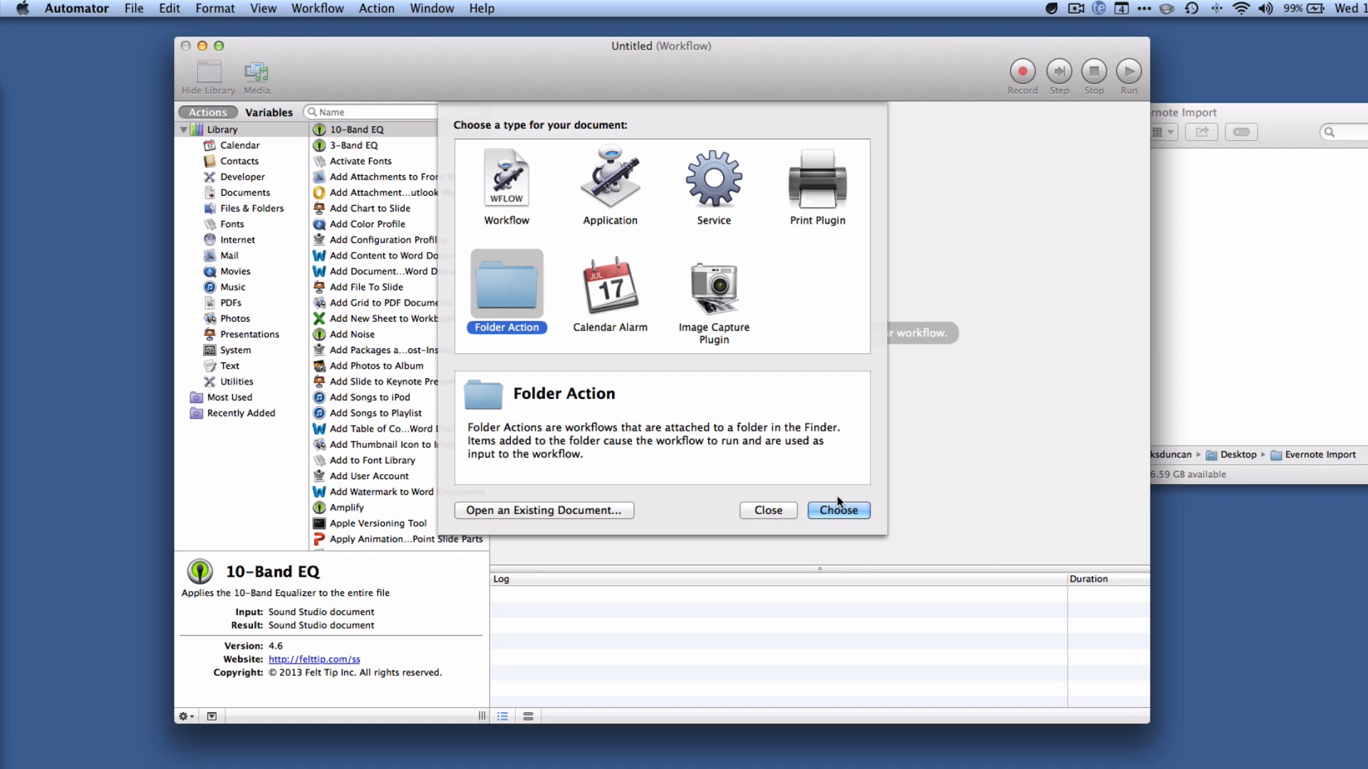
left_click(836, 510)
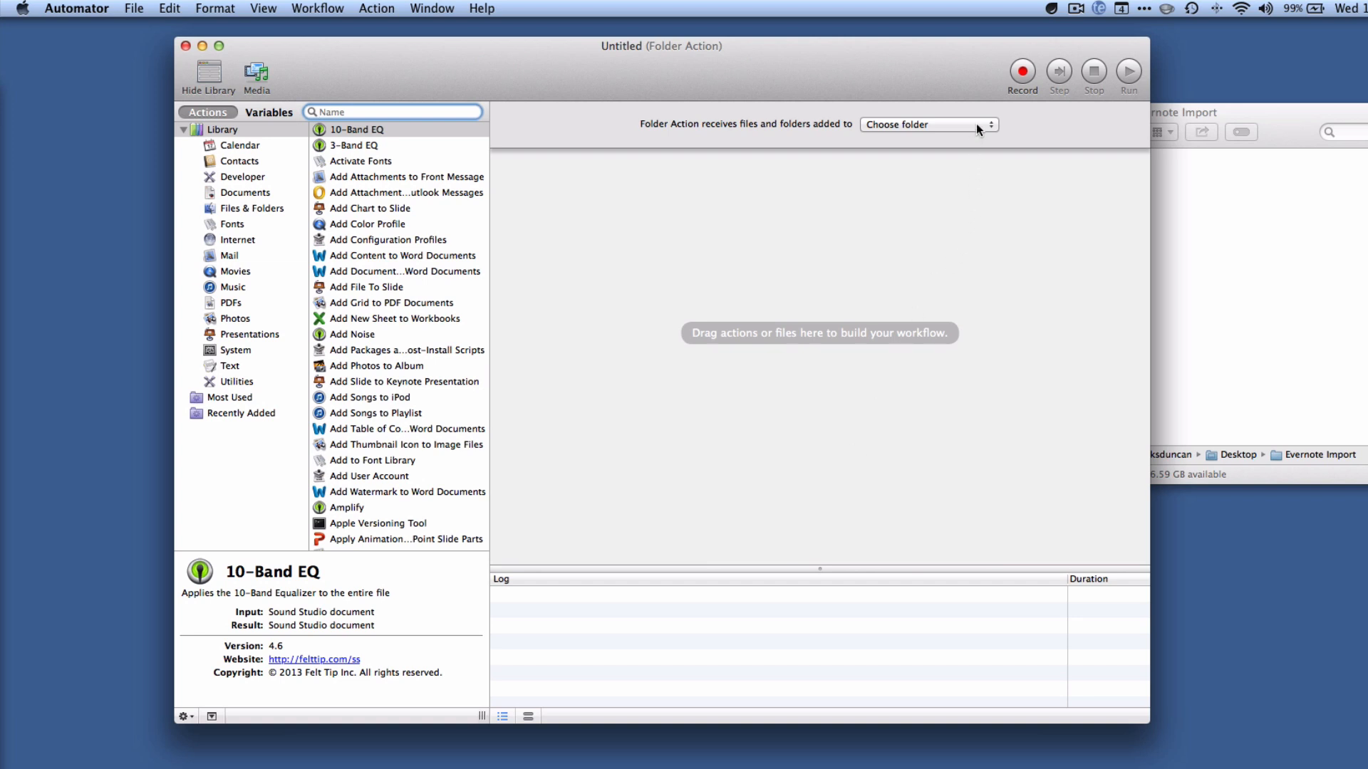
Attach the folder action to the Evernote Import folder on the Desktop via Other…
left_click(366, 111)
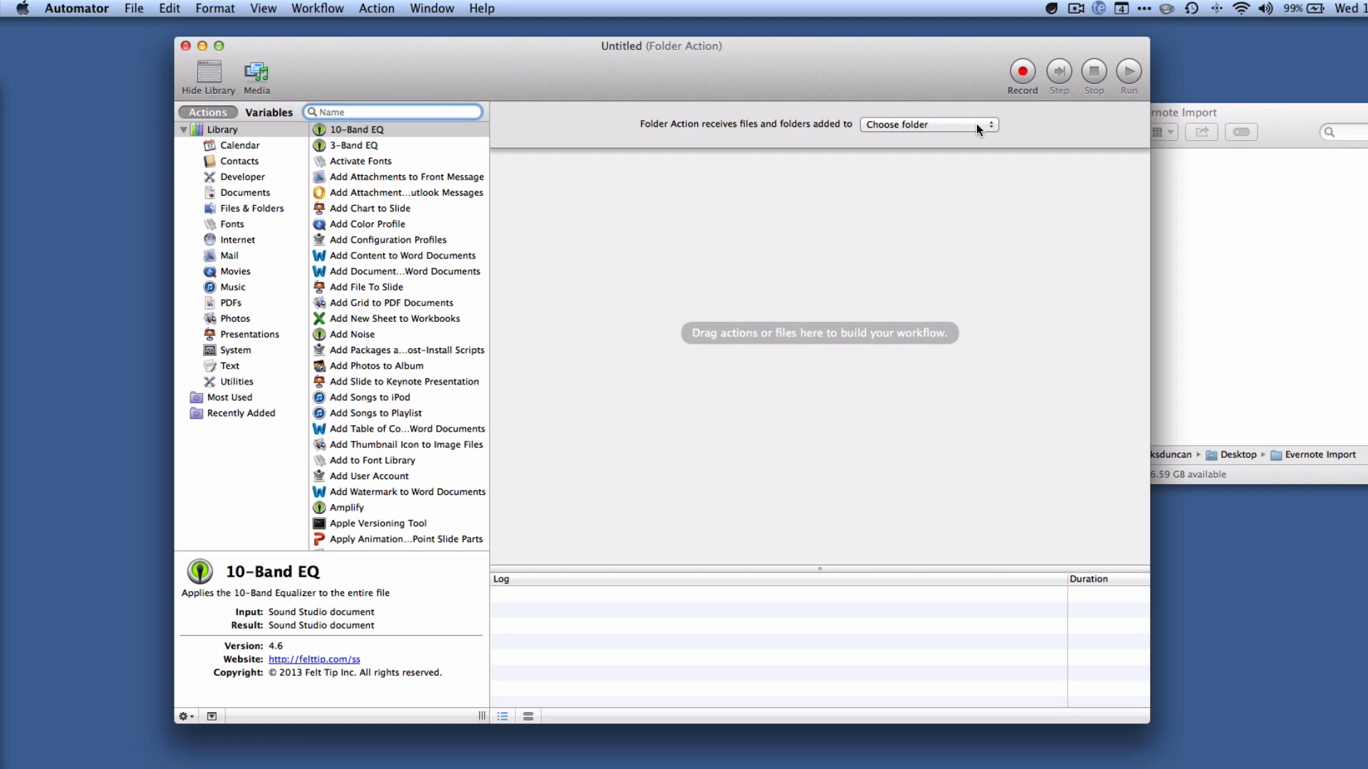
left_click(926, 124)
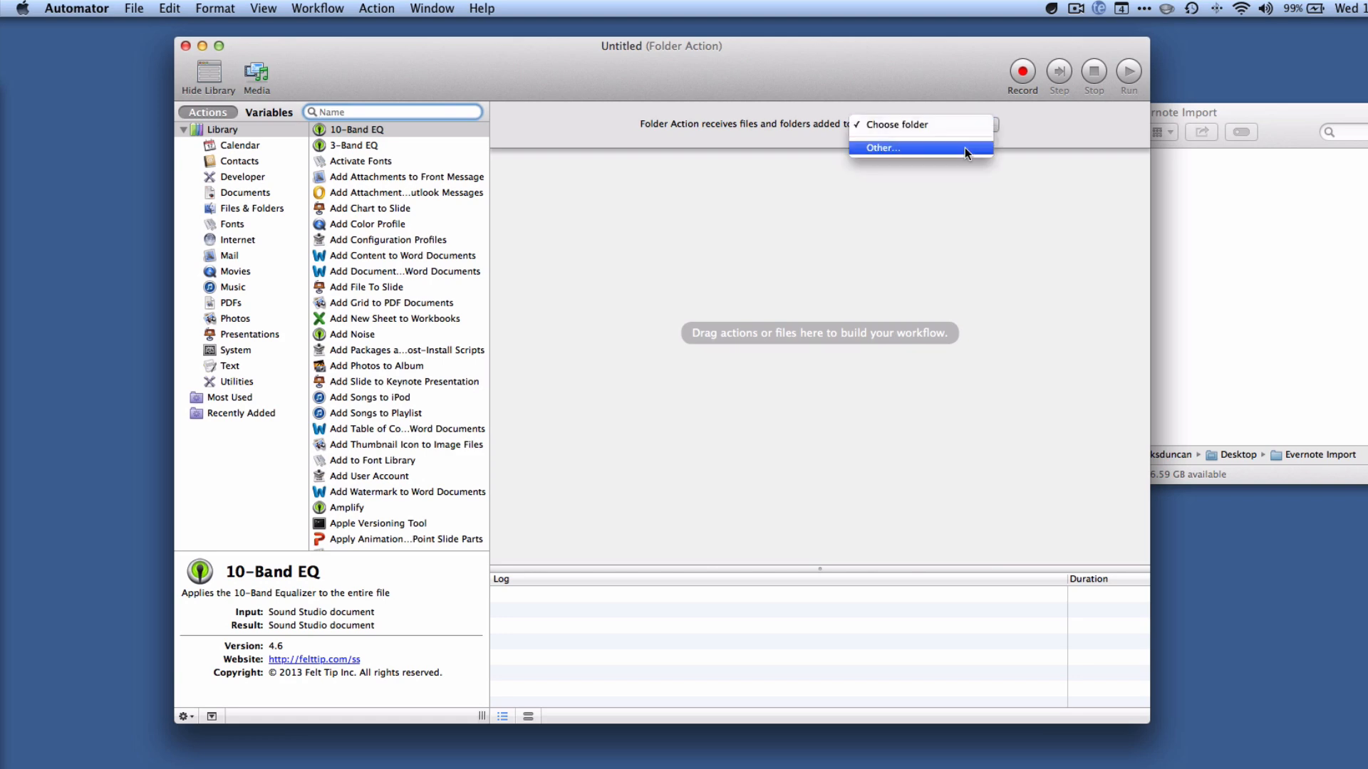
left_click(882, 147)
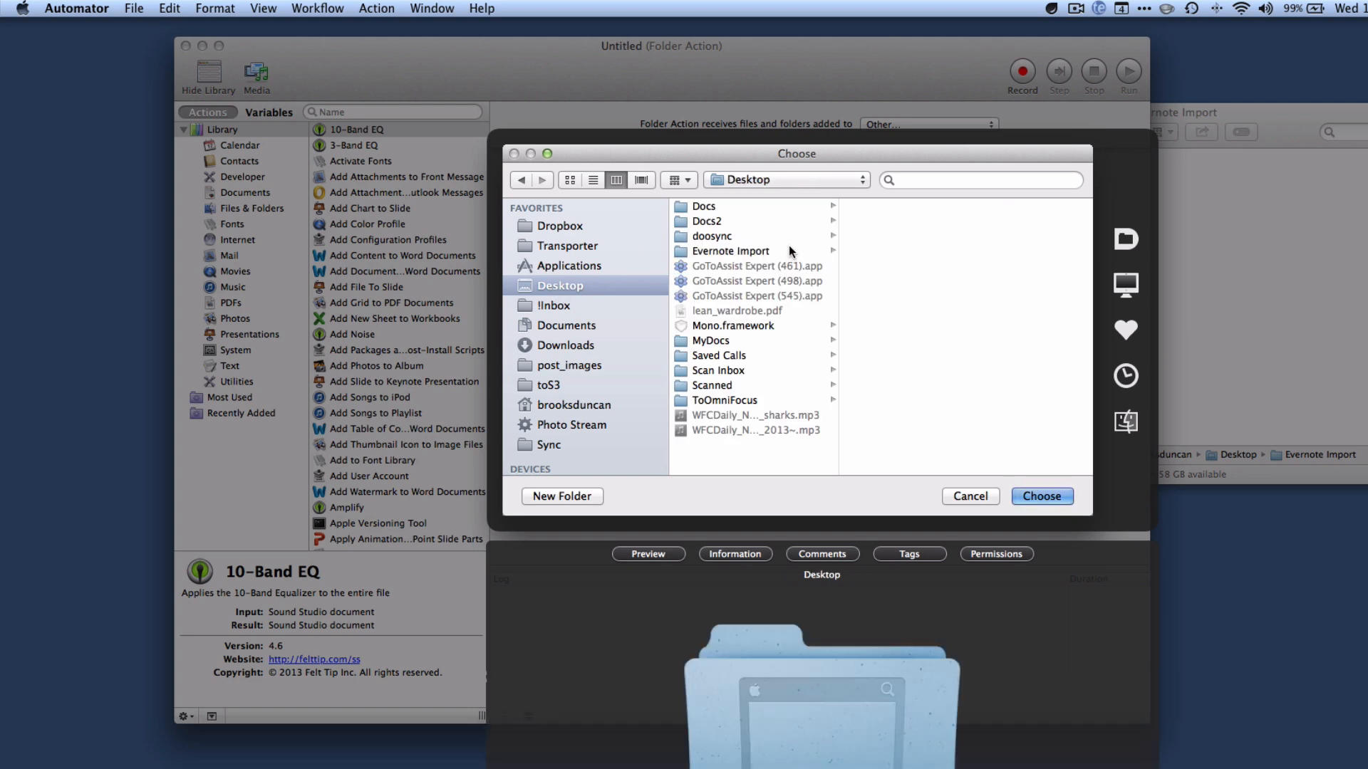
left_click(730, 250)
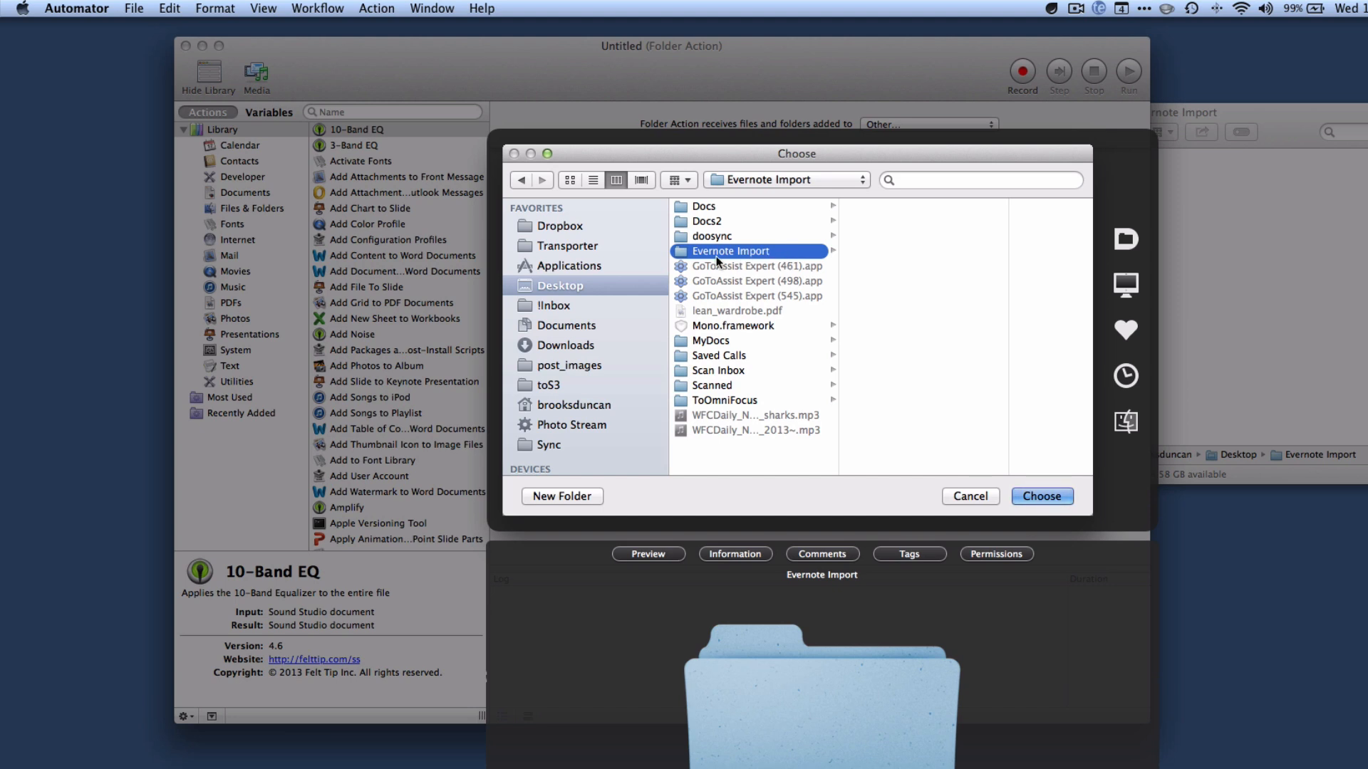
mouse_move(986, 411)
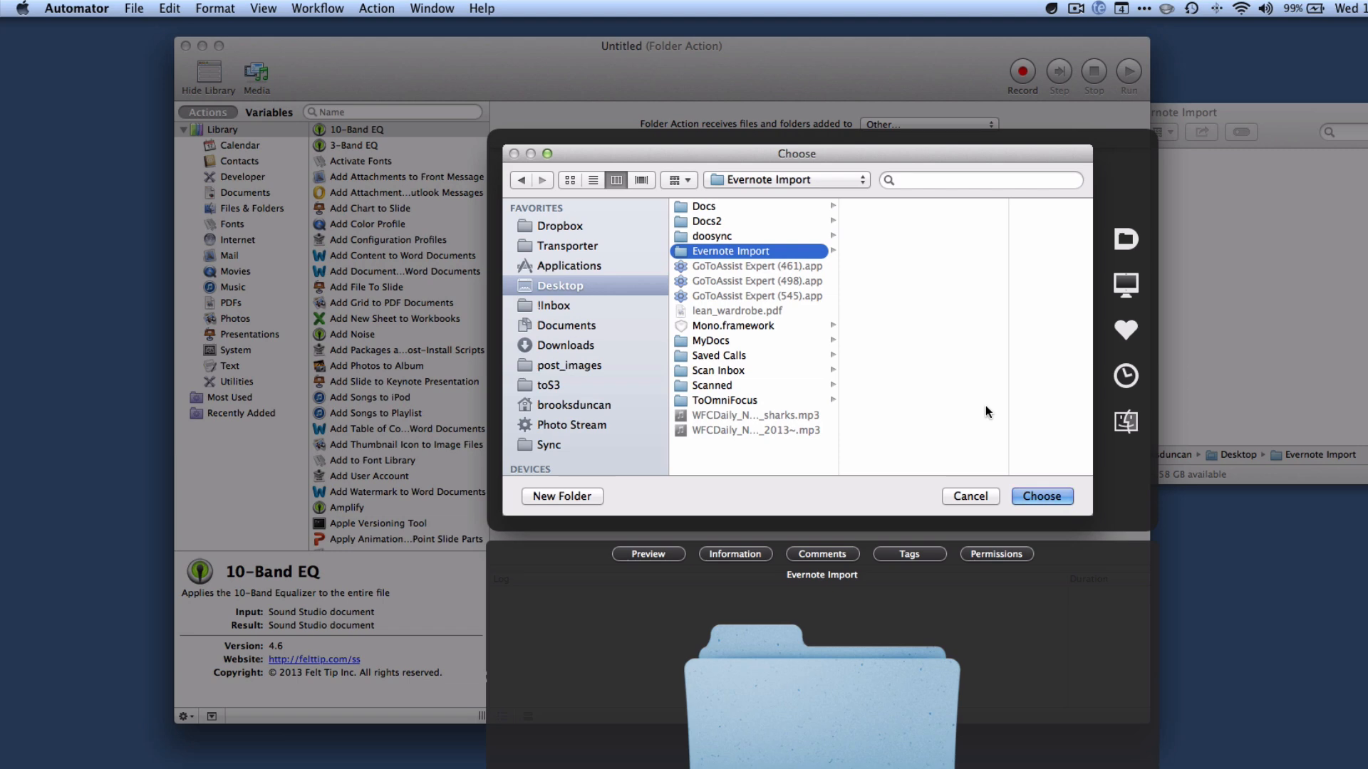
left_click(1040, 496)
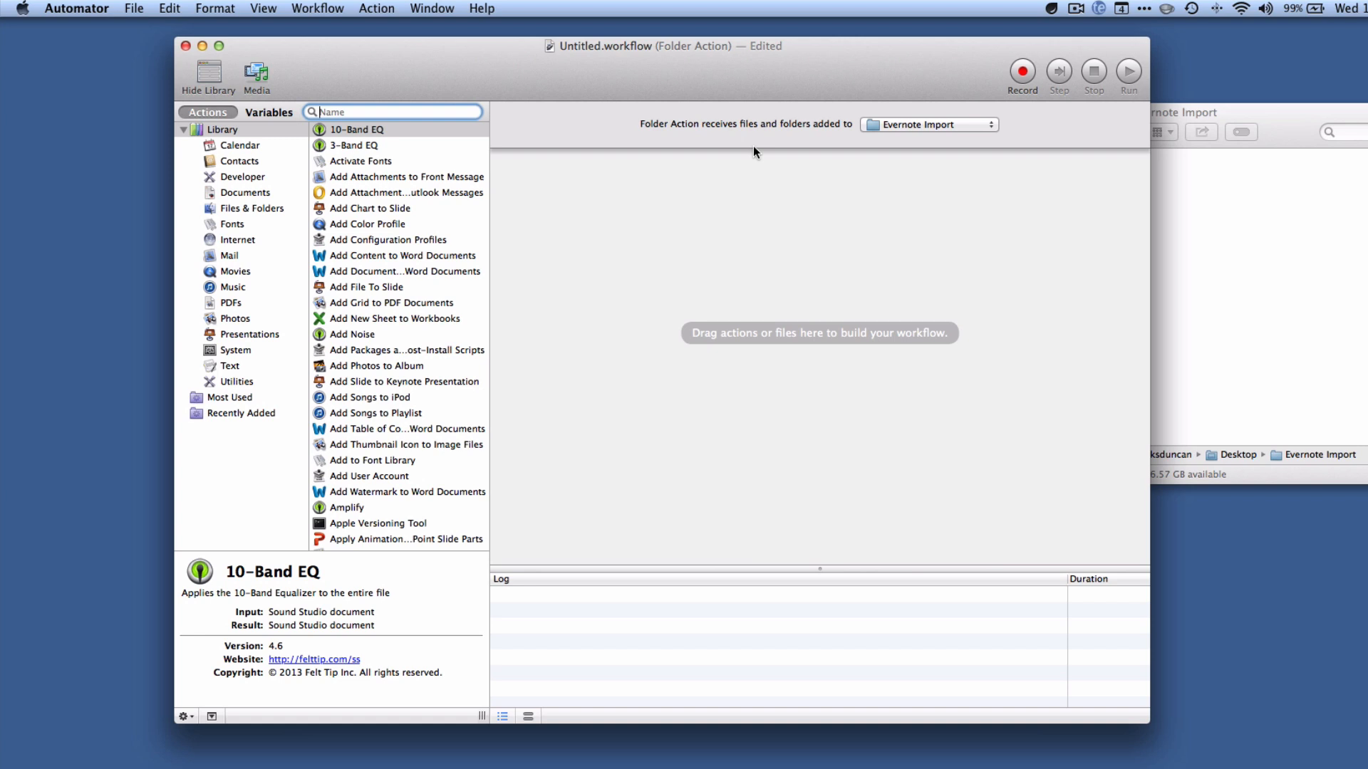
mouse_move(304, 115)
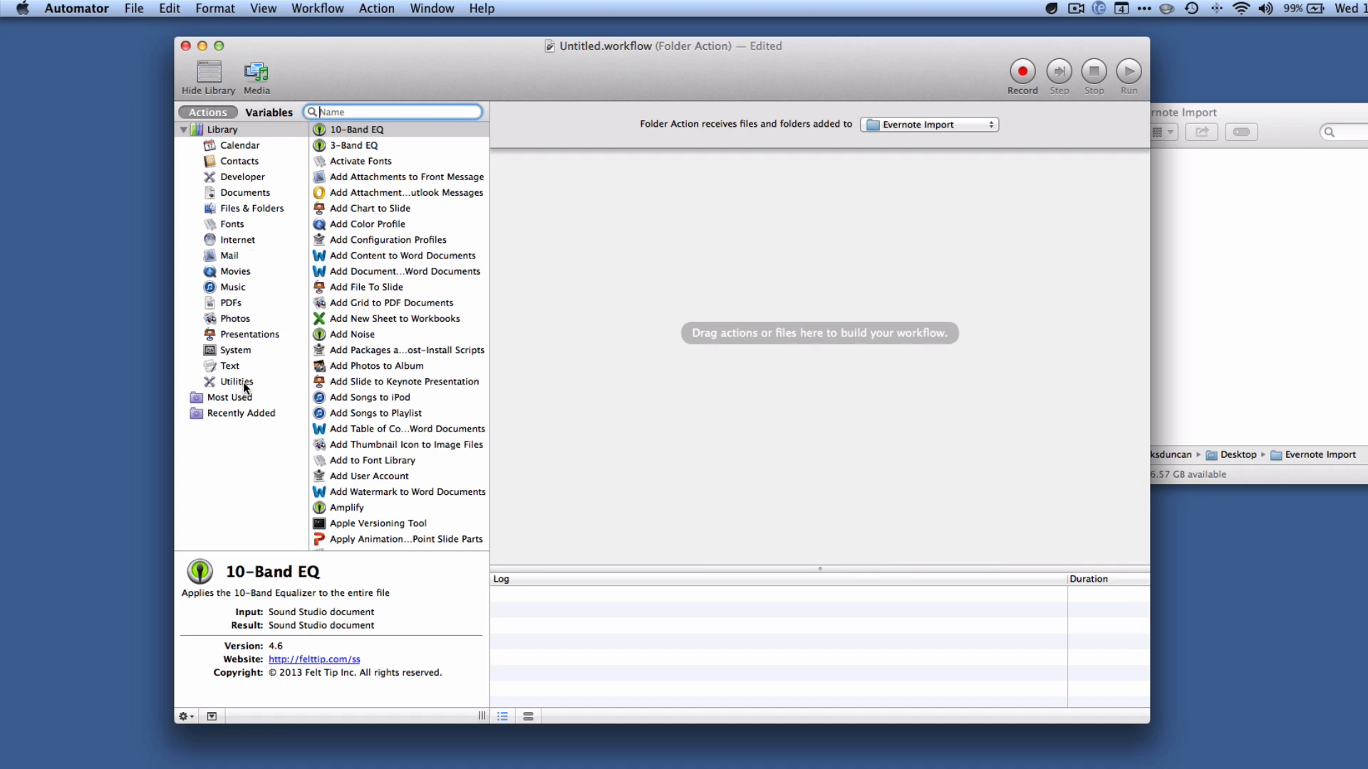
Add a Run AppleScript action from Utilities with a 'repeat with this_item in the input' import script
left_click(237, 382)
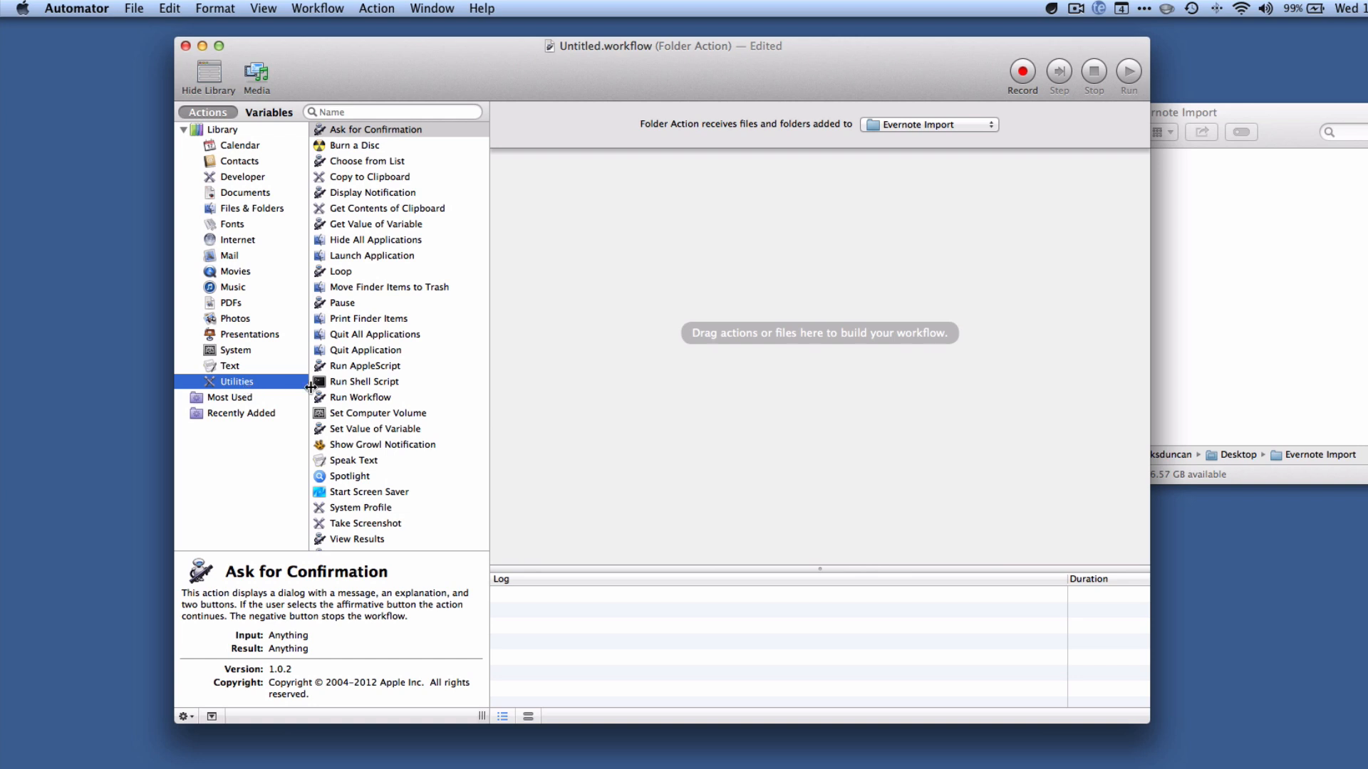
left_click(365, 367)
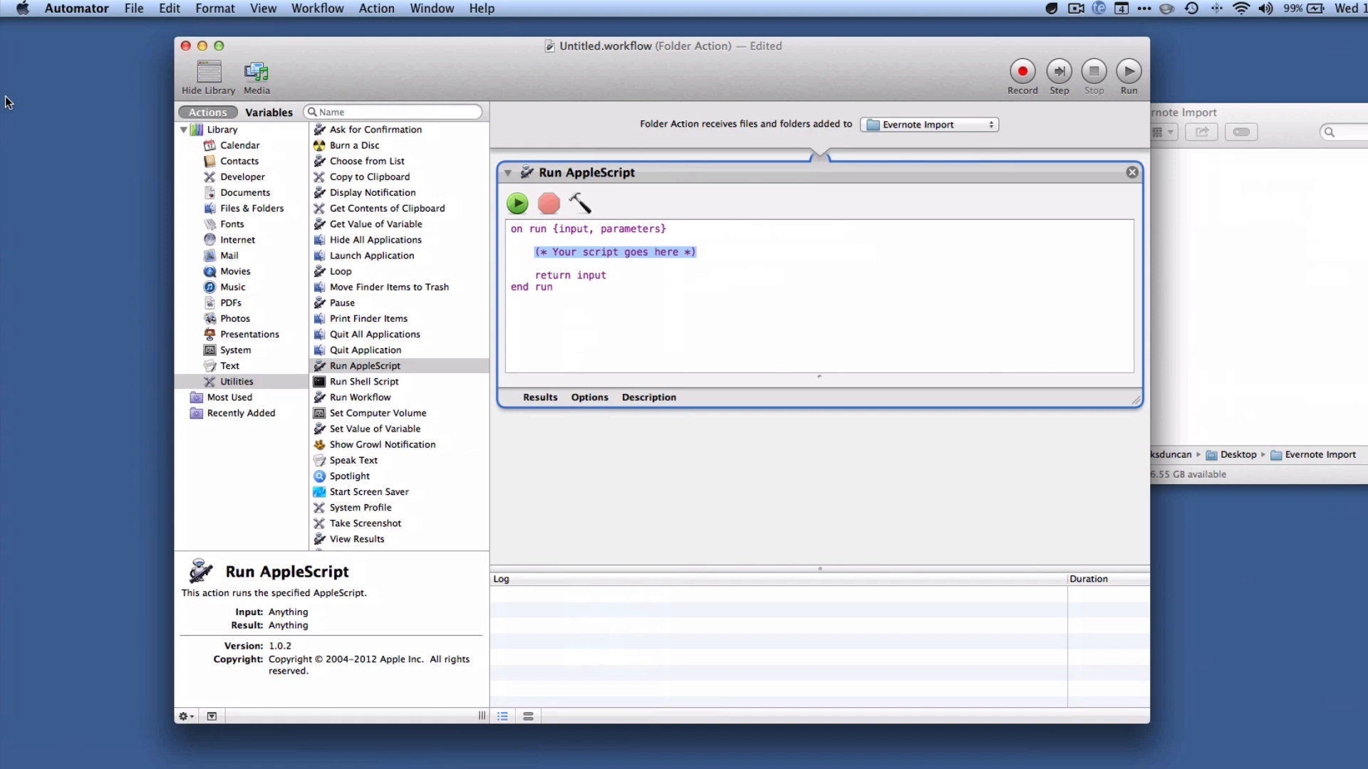
type("repeat with this_item in the input")
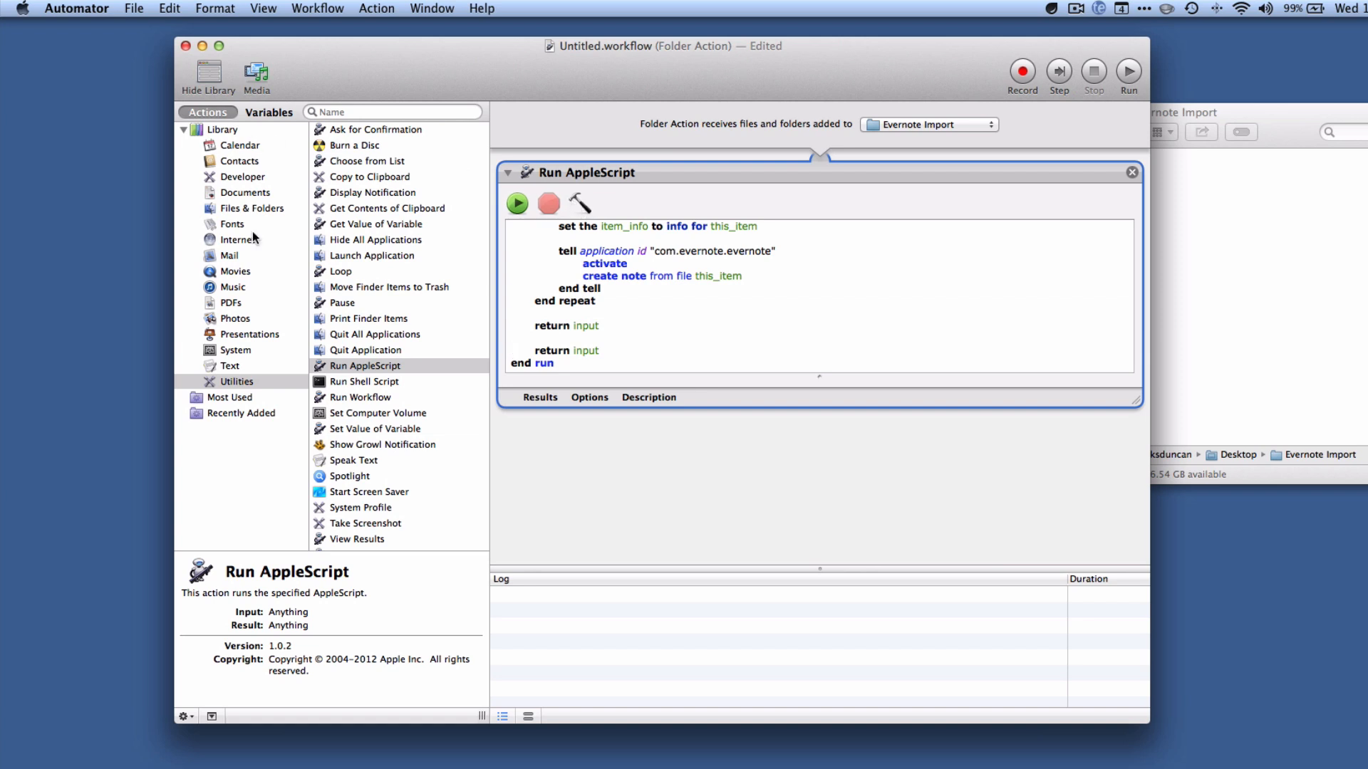
mouse_move(254, 271)
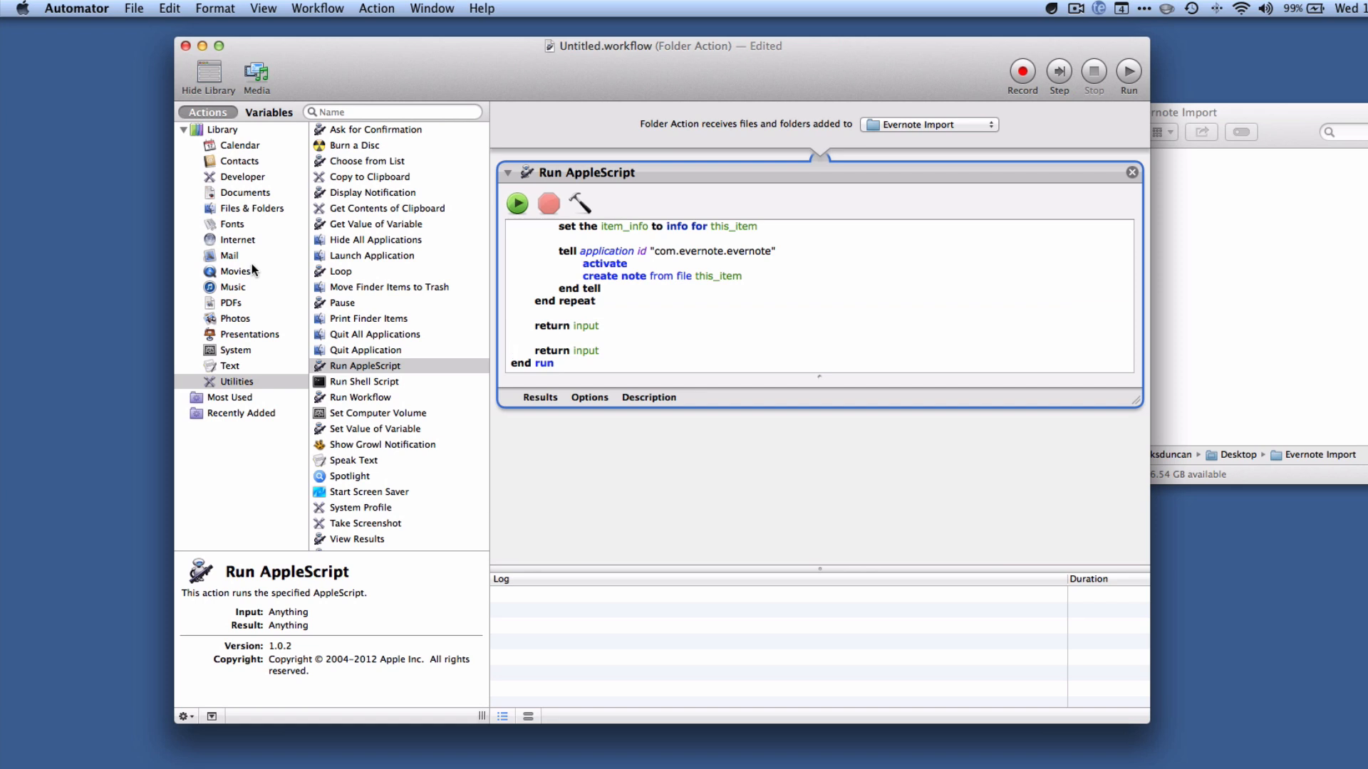
Add Move Finder Items to Trash from Files & Folders after the script action
left_click(251, 208)
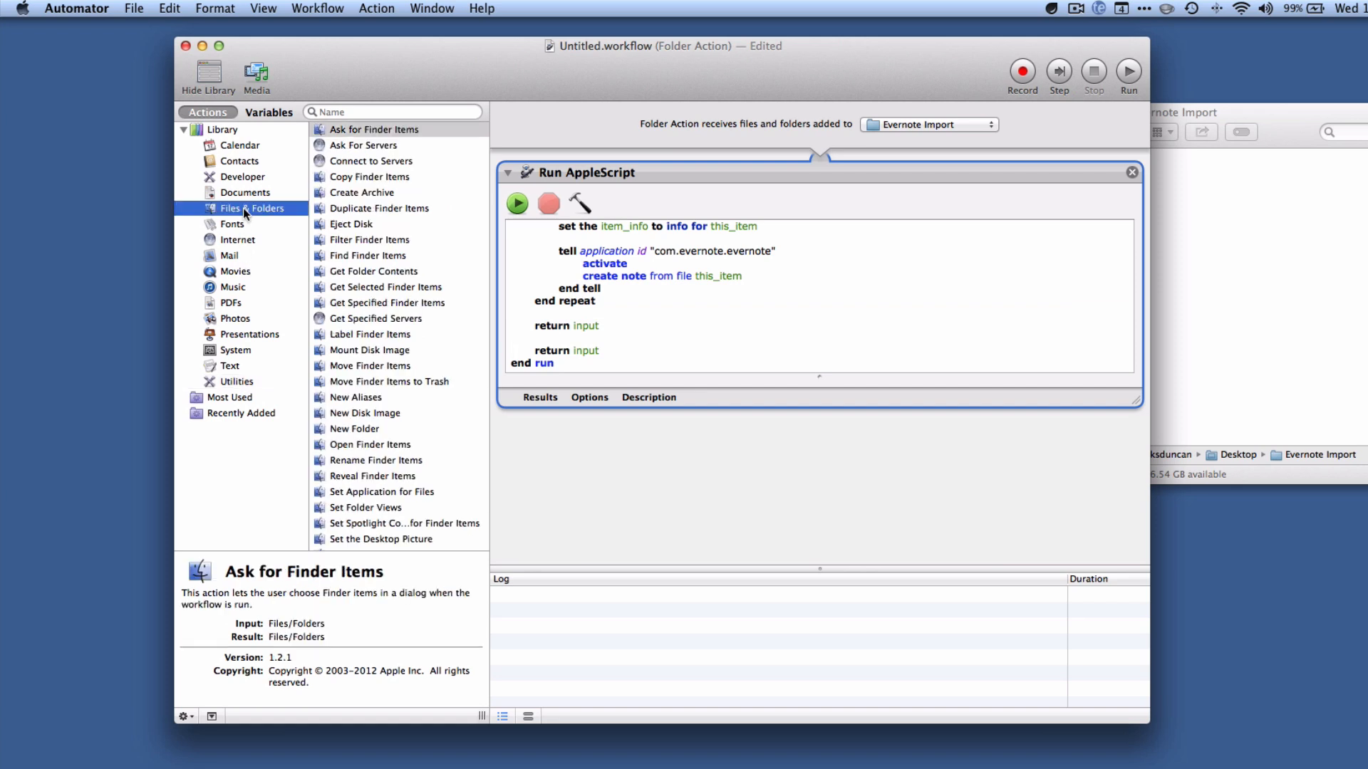
scroll("down", 3)
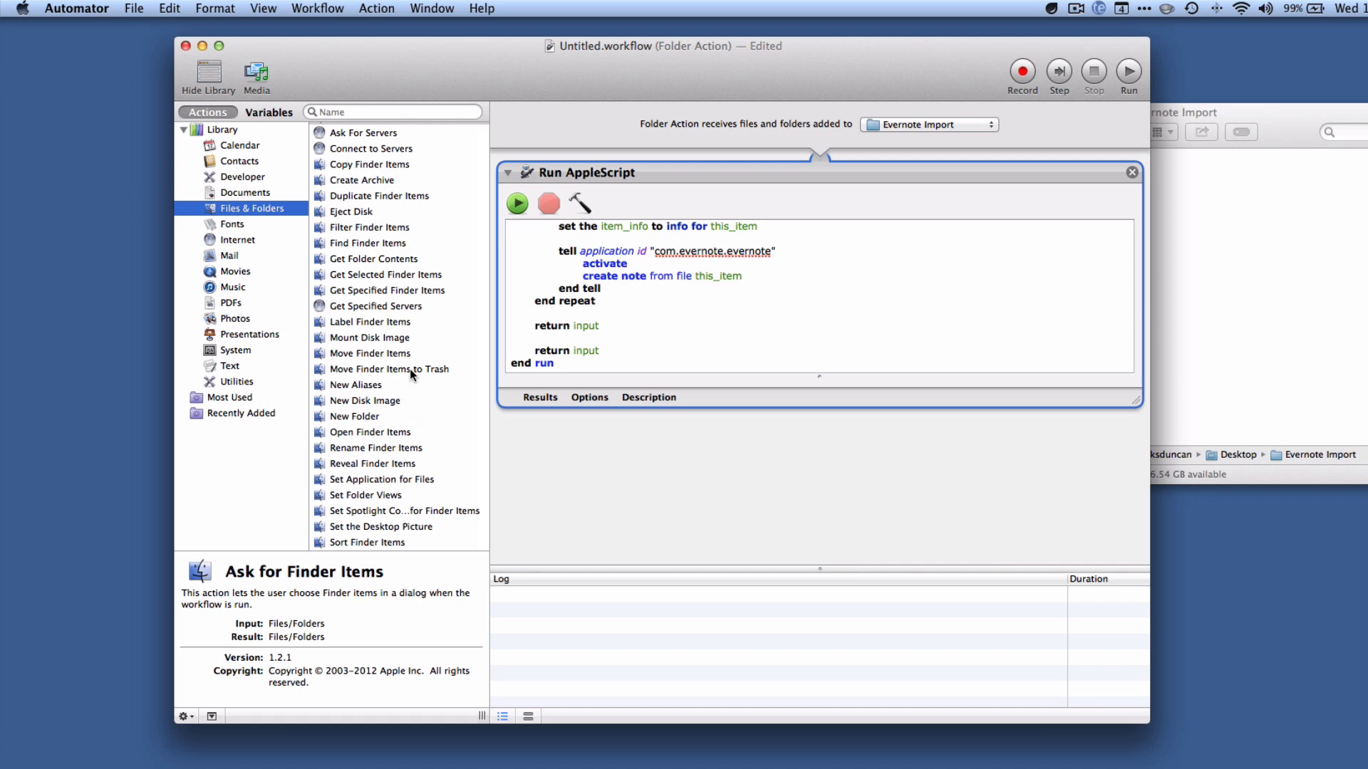
left_click(389, 369)
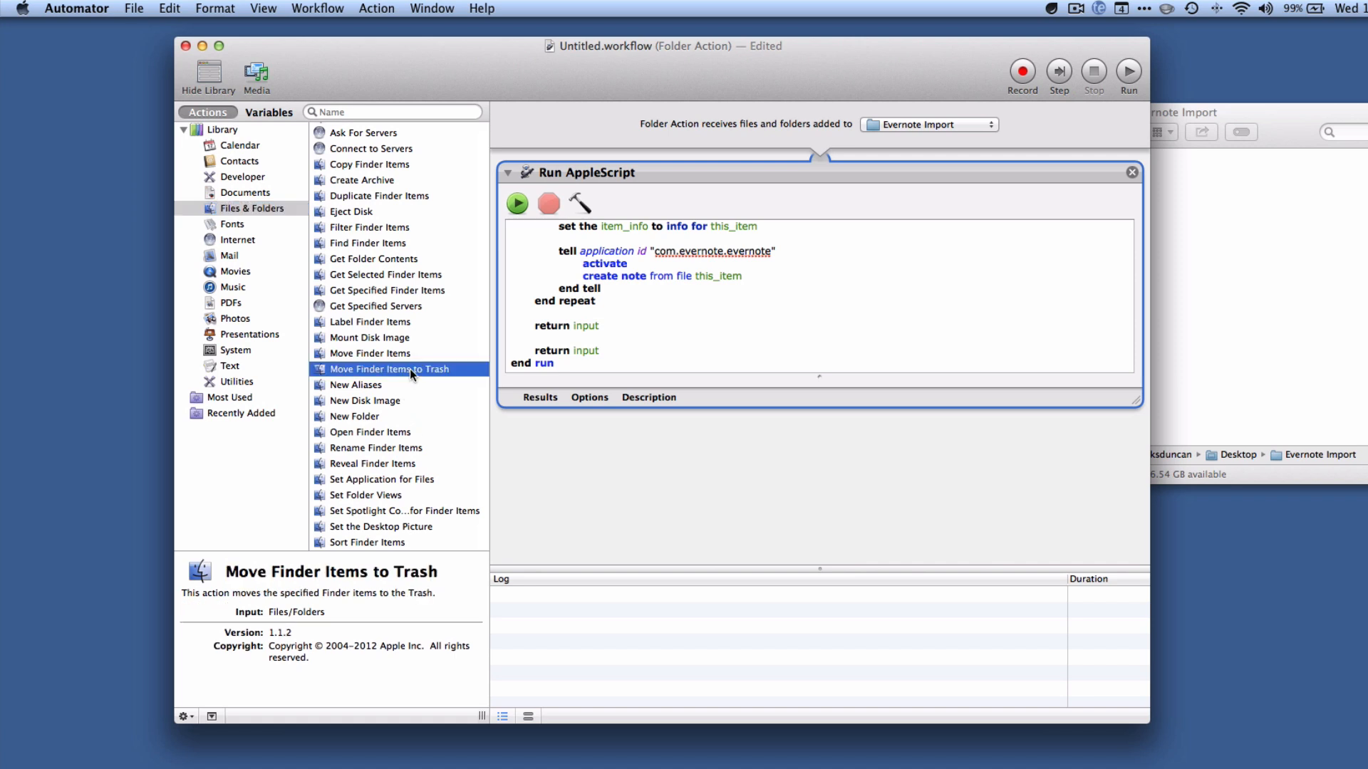
double_click(389, 368)
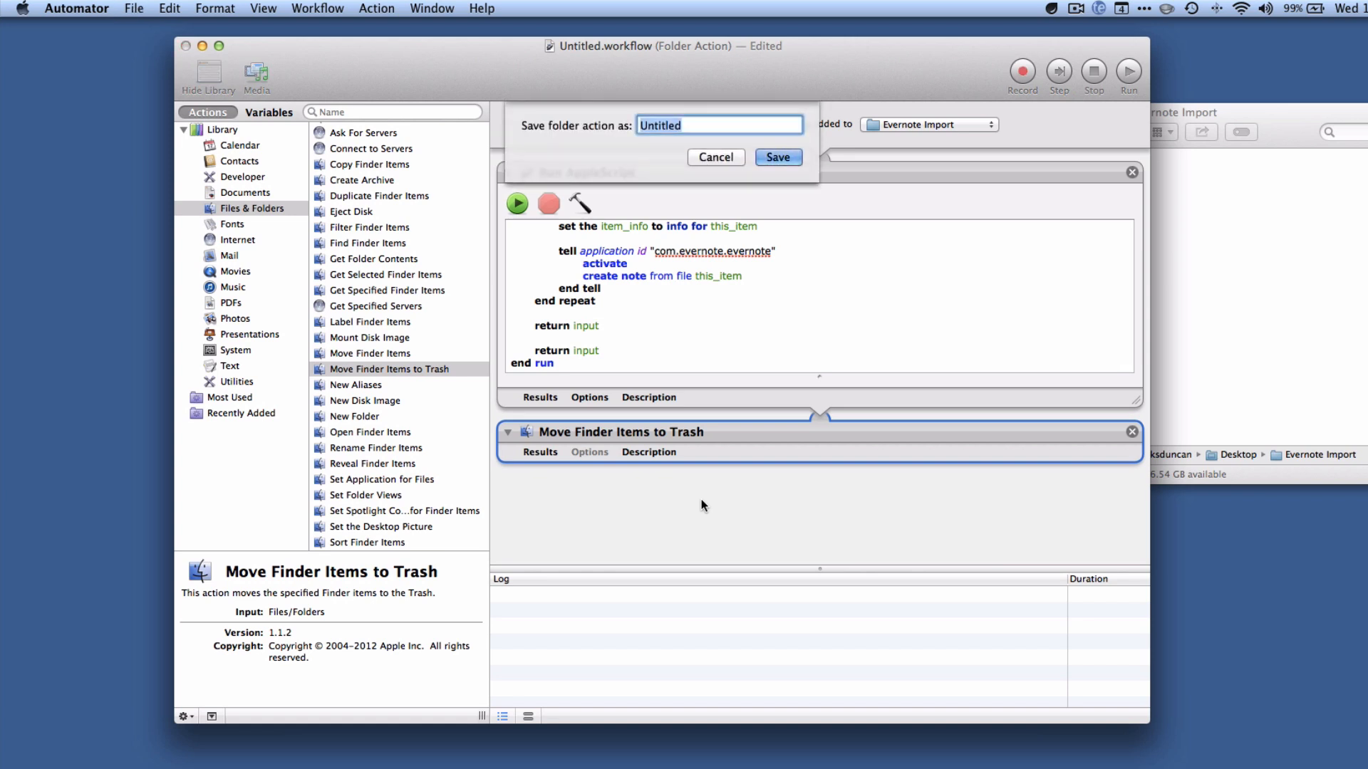
Save the folder action as 'evernote-import', replacing the existing one, and close its window
type("evernote-")
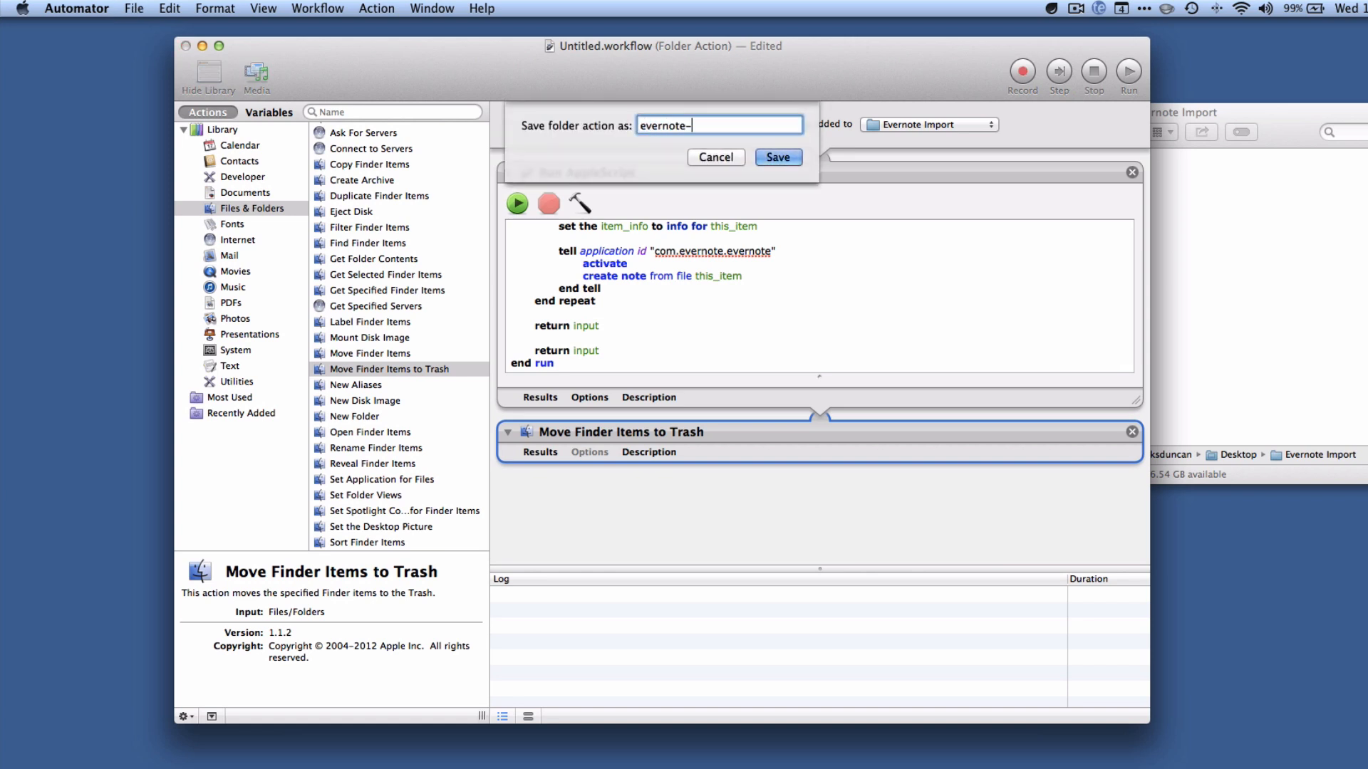
type("import")
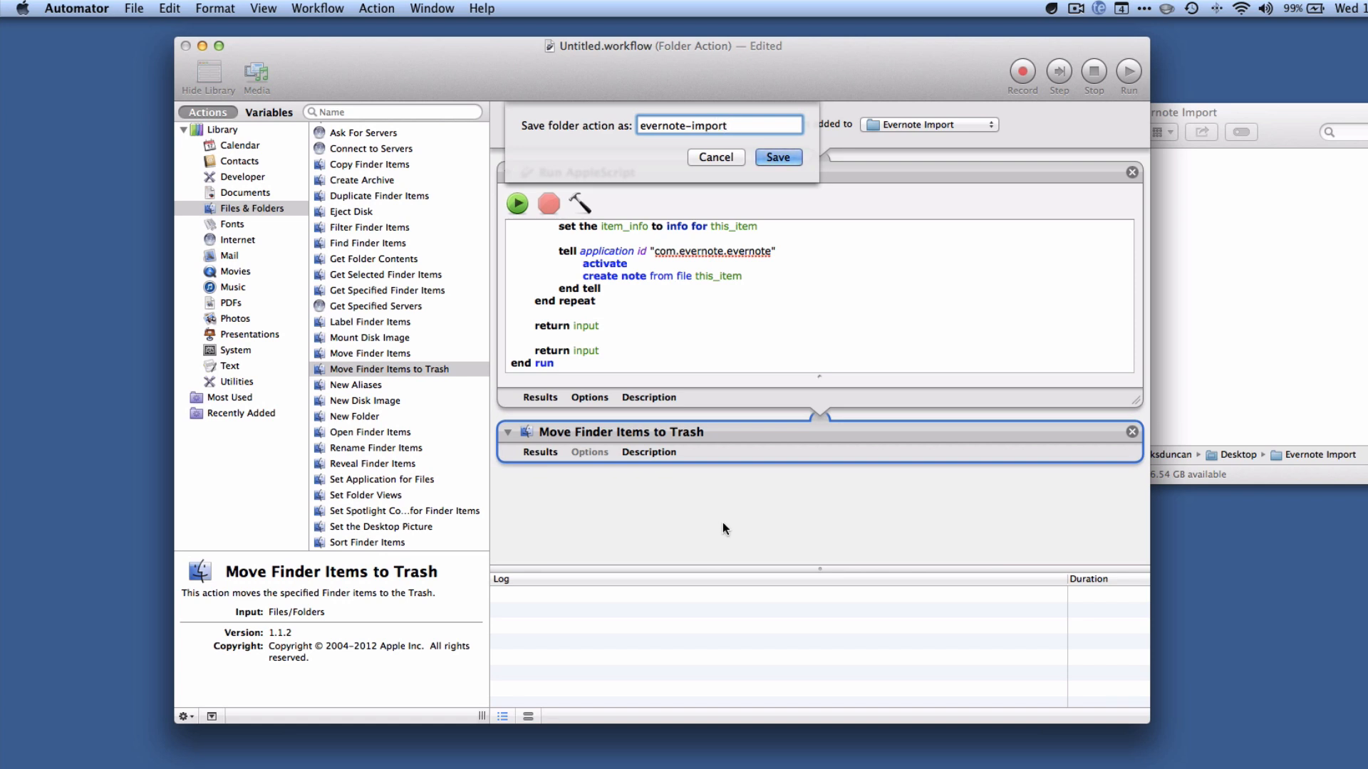
left_click(776, 156)
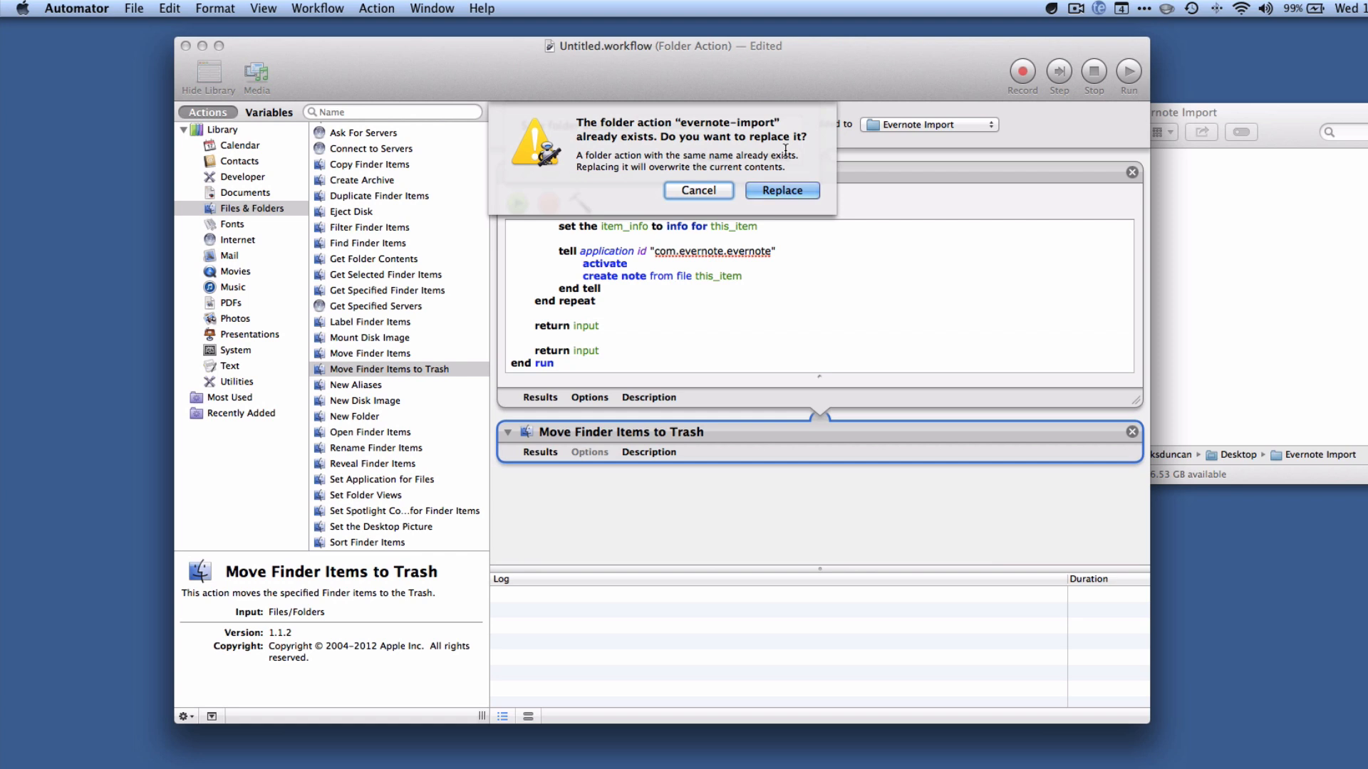
left_click(781, 189)
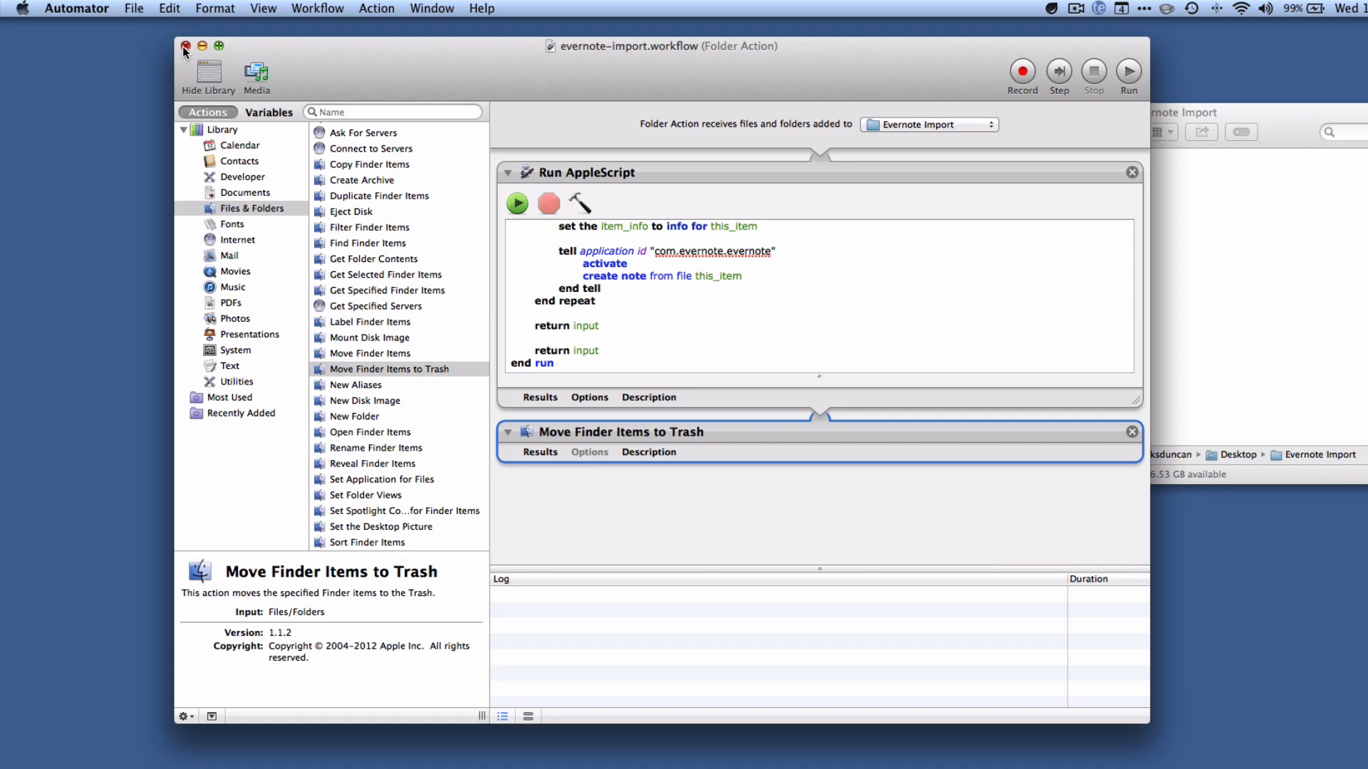
left_click(185, 45)
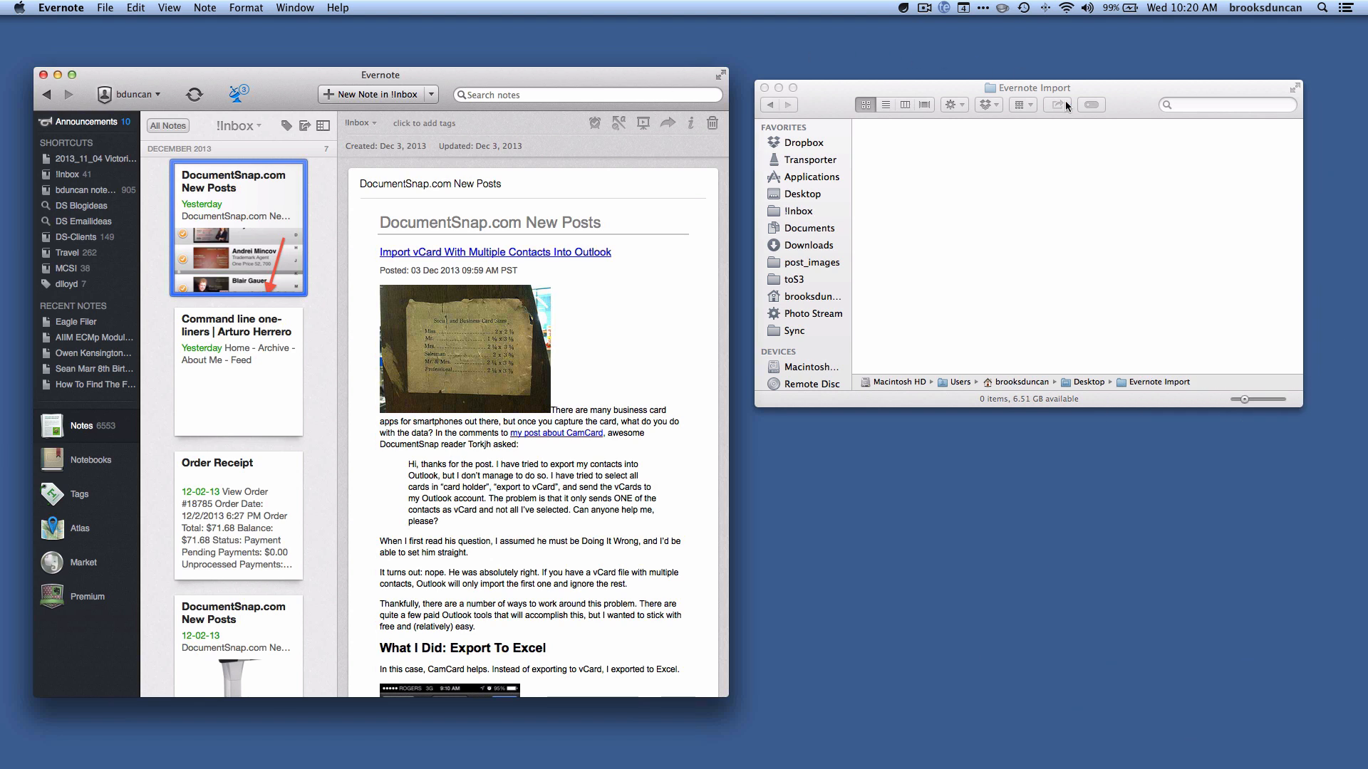
Bring the empty Evernote Import Finder window to the front beside Evernote
left_click(1029, 87)
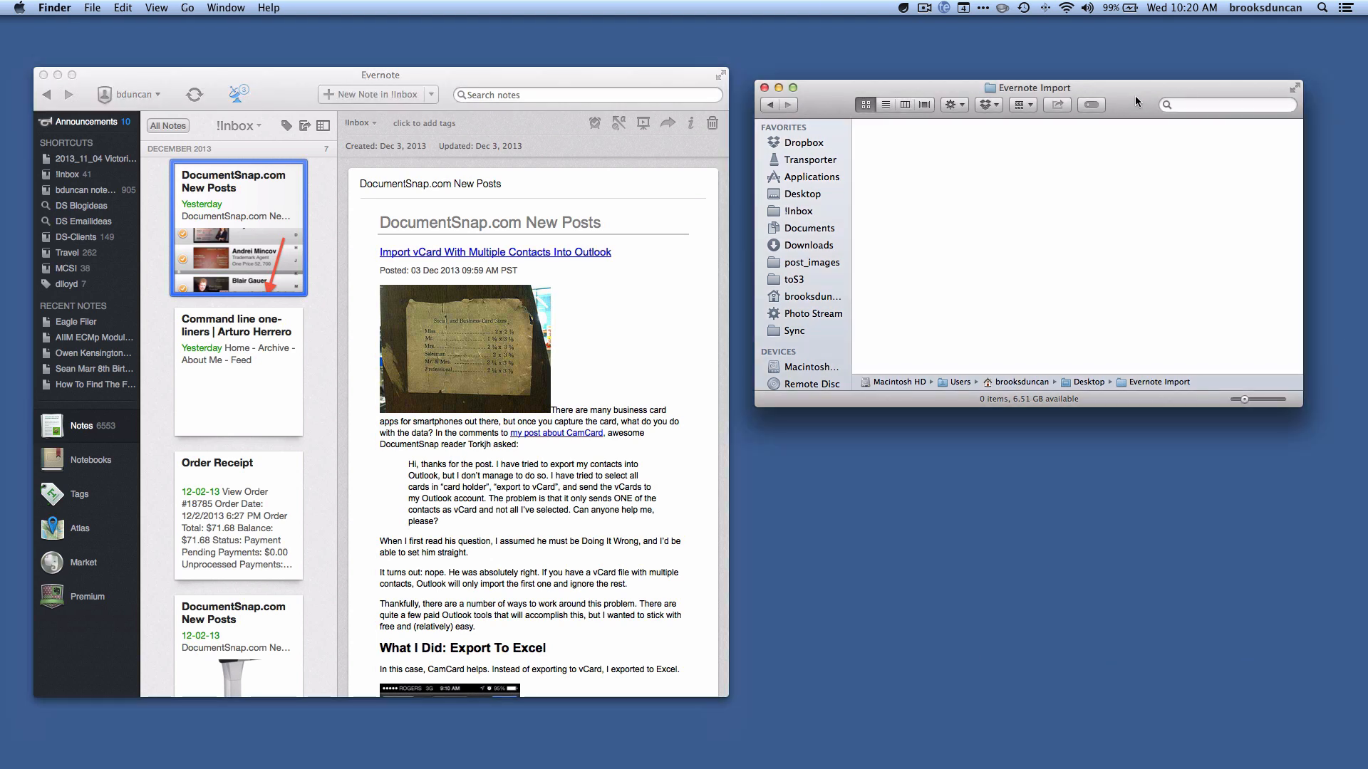